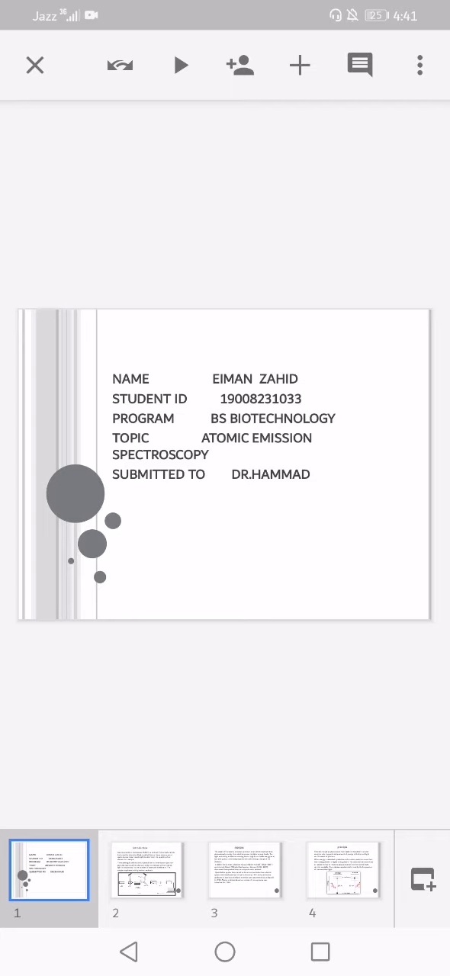
Step: Move from the title slide to slide 2, ORIGIN, on the history of emission spectra
{"action": "left_click", "coordinate": [146, 870]}
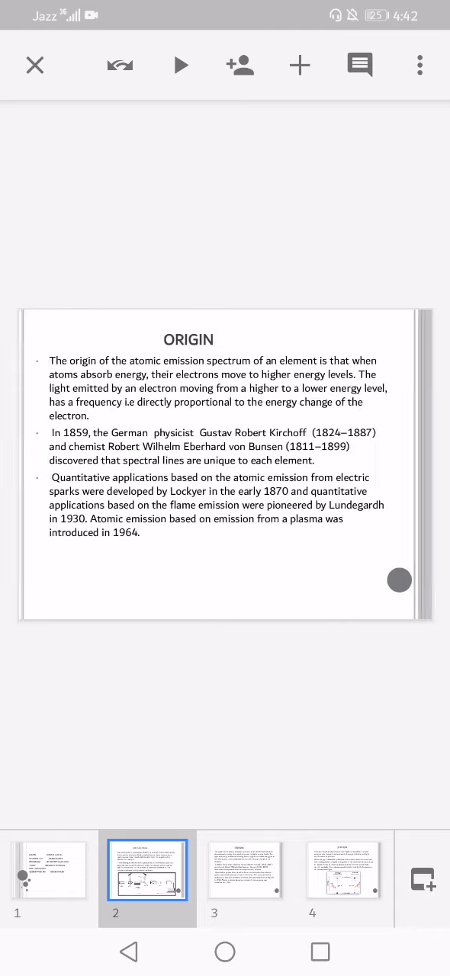
Step: View slide 3, Principle, with its absorption–emission diagram, then advance to slide 4
{"action": "left_click", "coordinate": [245, 869]}
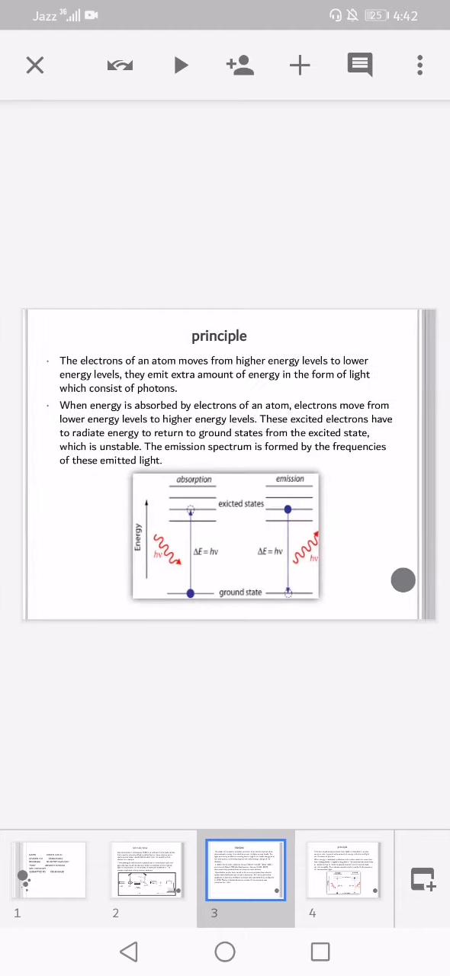
{"action": "left_click", "coordinate": [344, 869]}
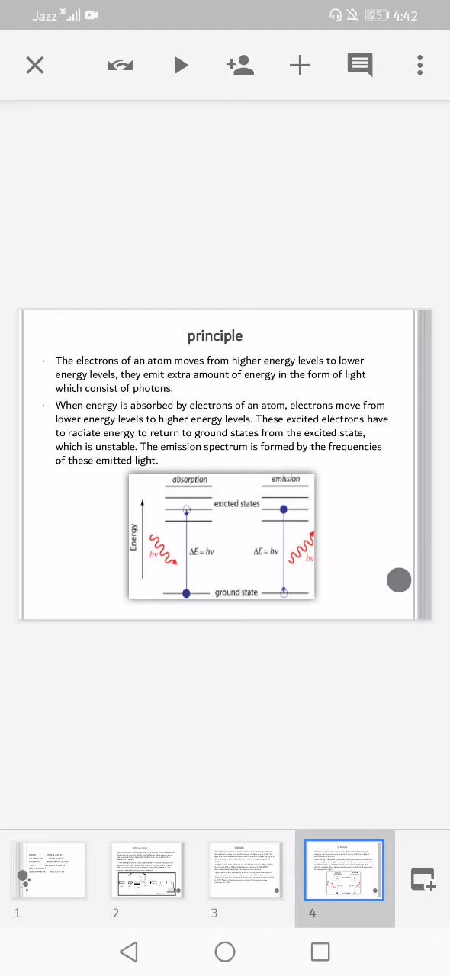